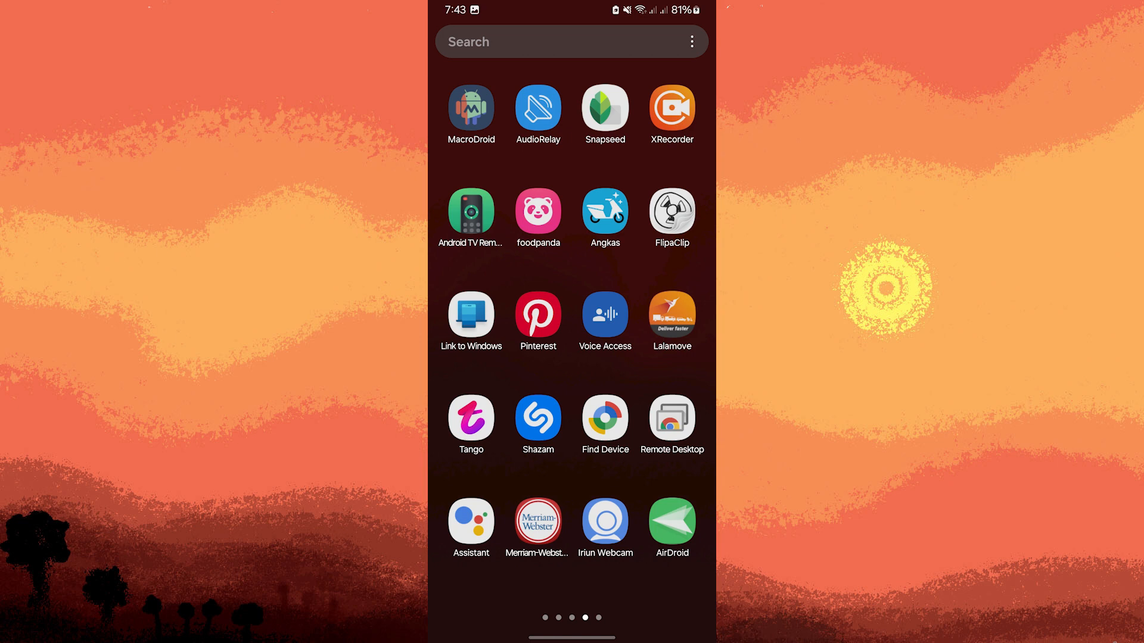
{"action": "mouse_move", "coordinate": [671, 108]}
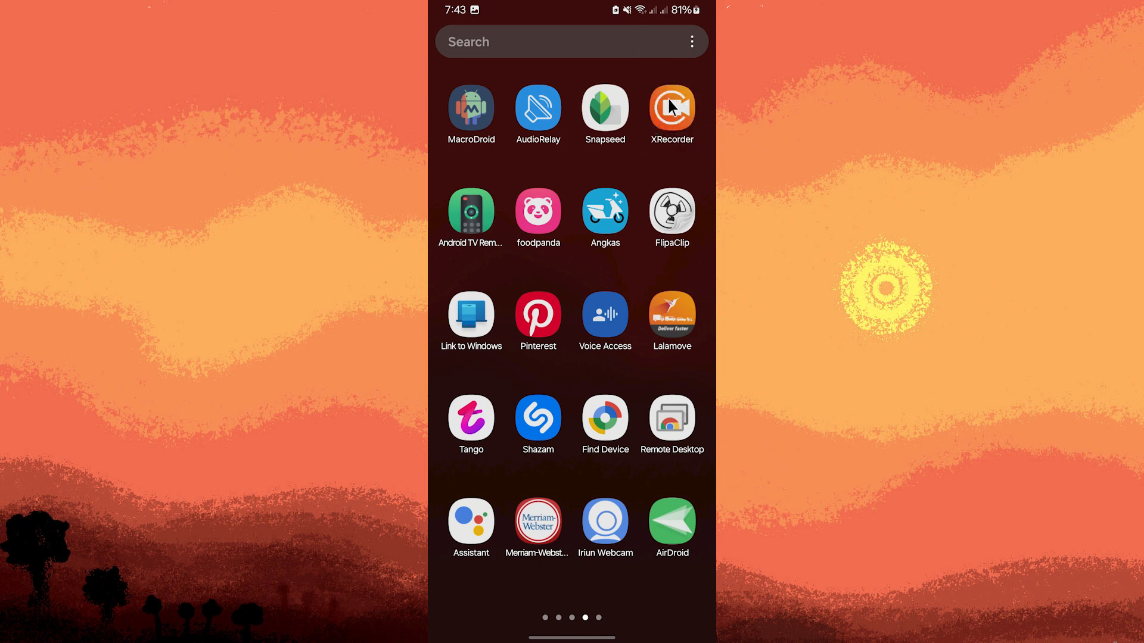
Step: Launch XRecorder and reach its Audio Settings to choose the 'Internal and microphone' source
{"action": "left_click", "coordinate": [670, 108]}
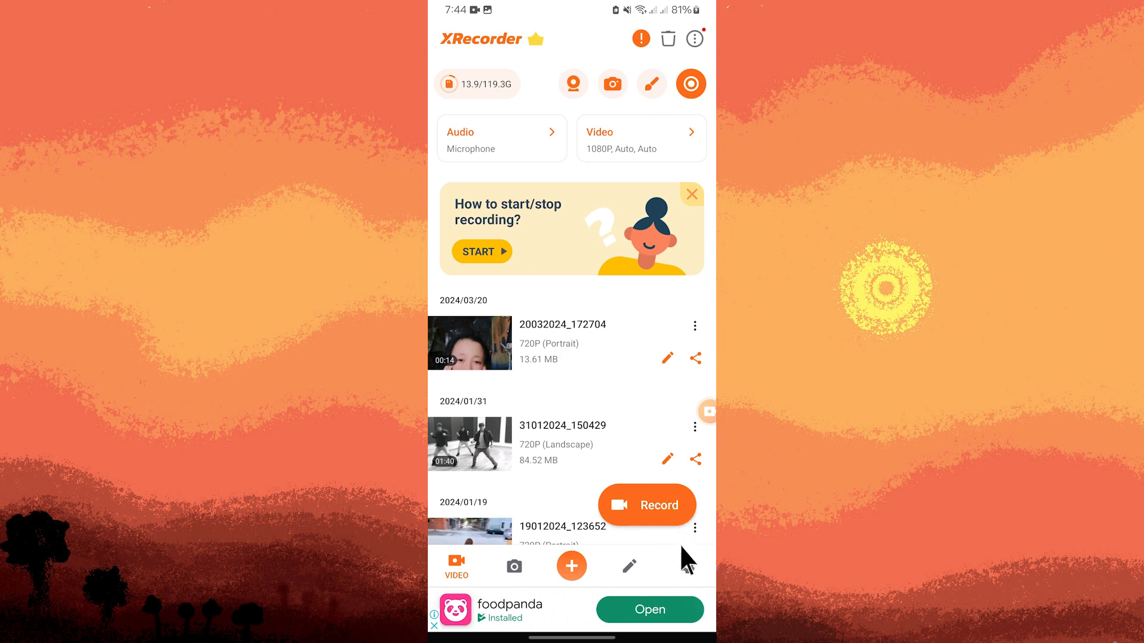
{"action": "left_click", "coordinate": [685, 566]}
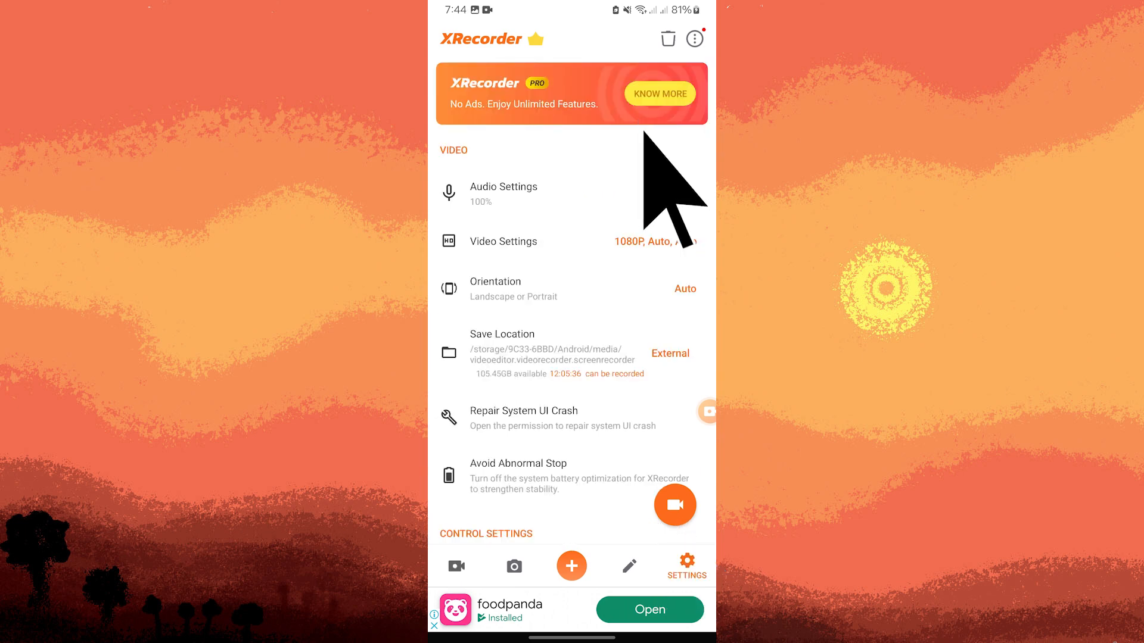
{"action": "left_click", "coordinate": [503, 193]}
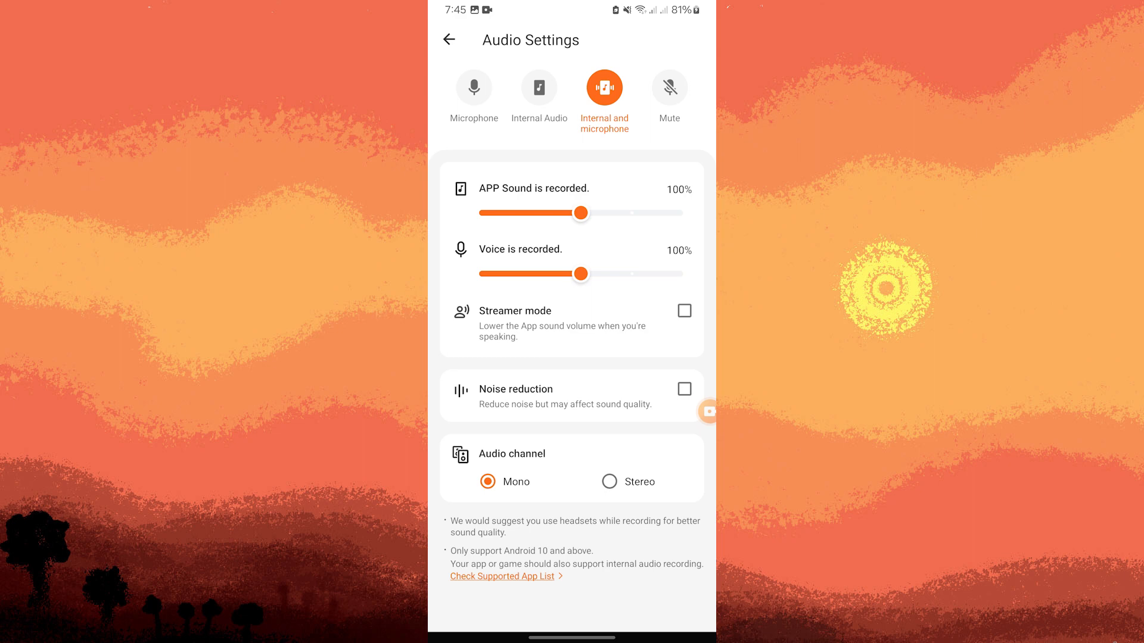
{"action": "mouse_move", "coordinate": [611, 102]}
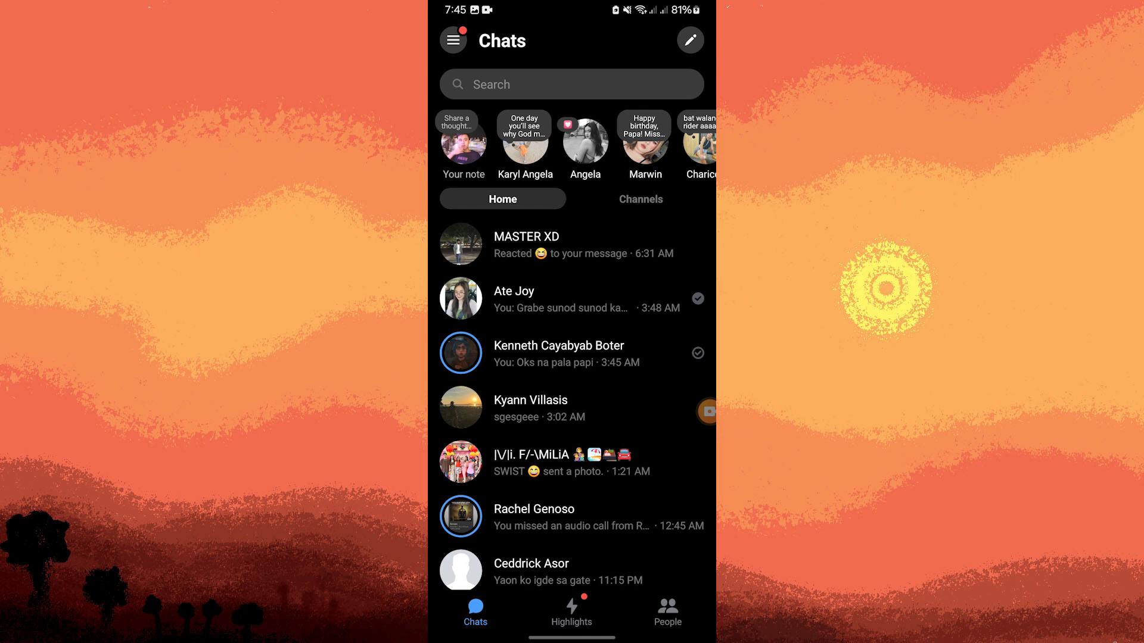
{"action": "mouse_move", "coordinate": [502, 308]}
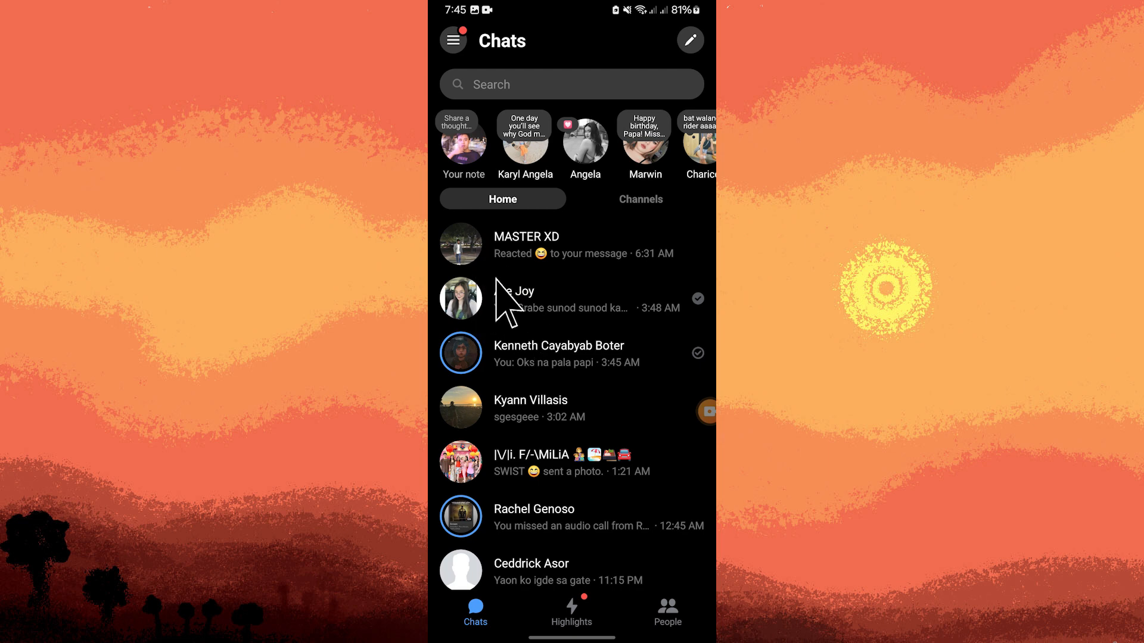
Step: Open the second conversation in Messenger's Chats list
{"action": "left_click", "coordinate": [503, 298]}
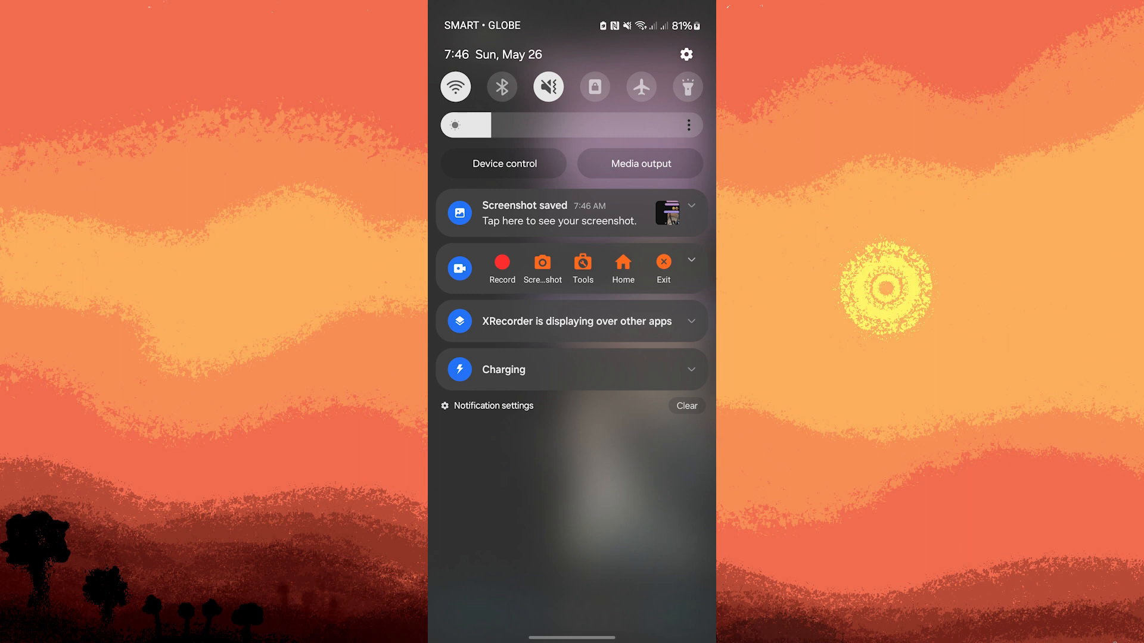
{"action": "mouse_move", "coordinate": [481, 263]}
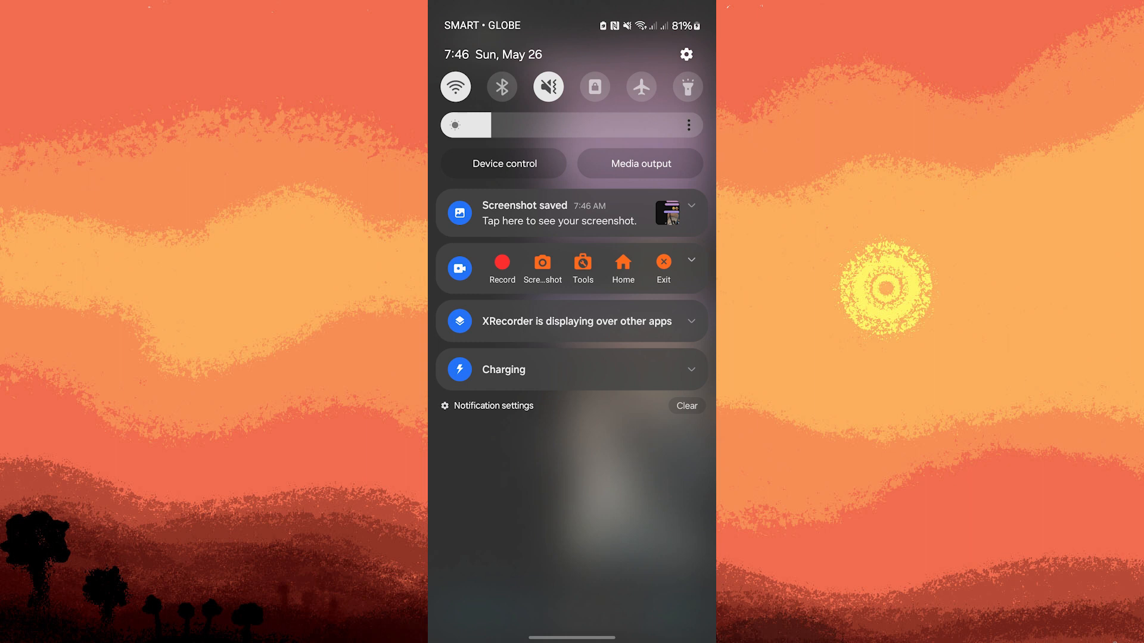
Step: Start an XRecorder recording from the notification shade and allow capture with 'Start now'
{"action": "left_click", "coordinate": [502, 267]}
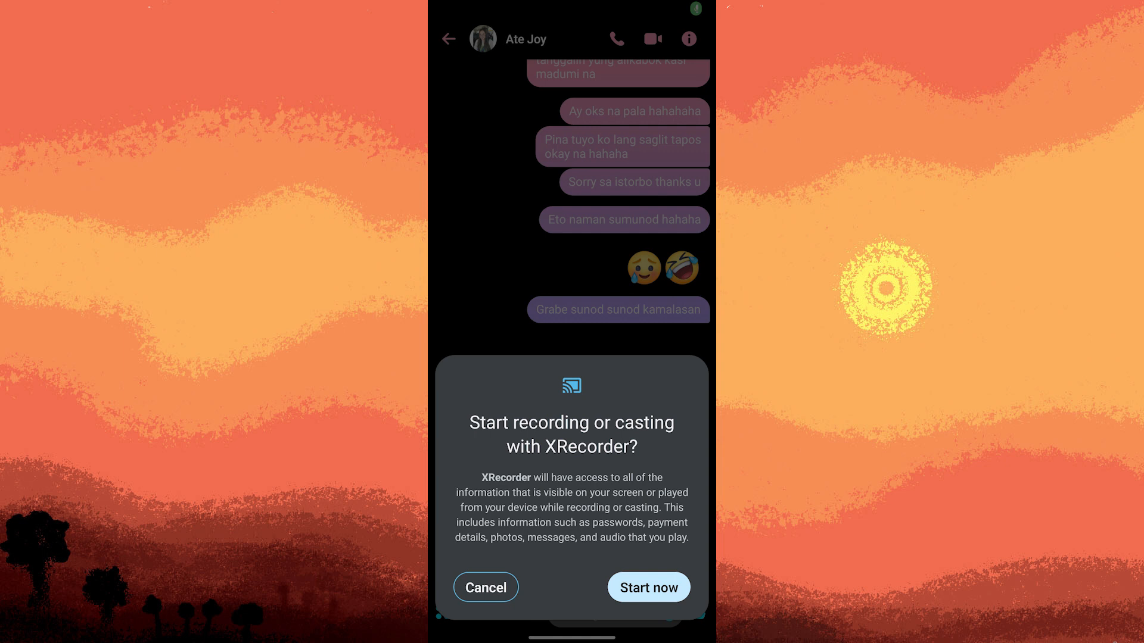
{"action": "left_click", "coordinate": [647, 588]}
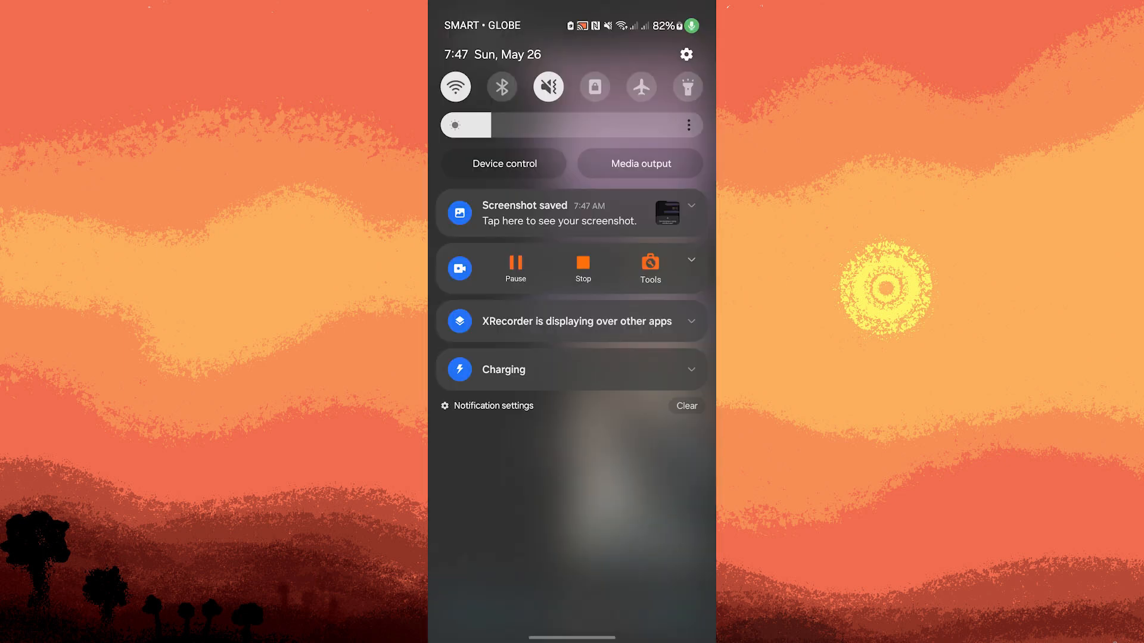